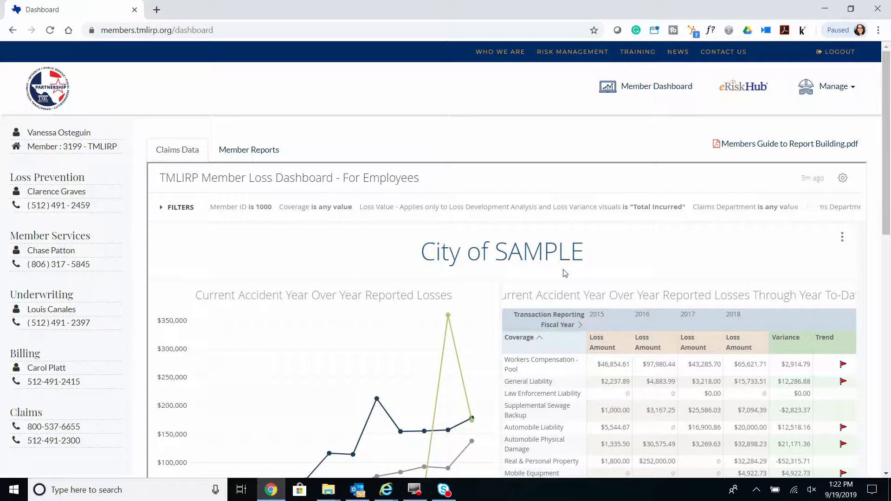
Show the Member Reports dashboard with its filter panel expanded.
click(249, 150)
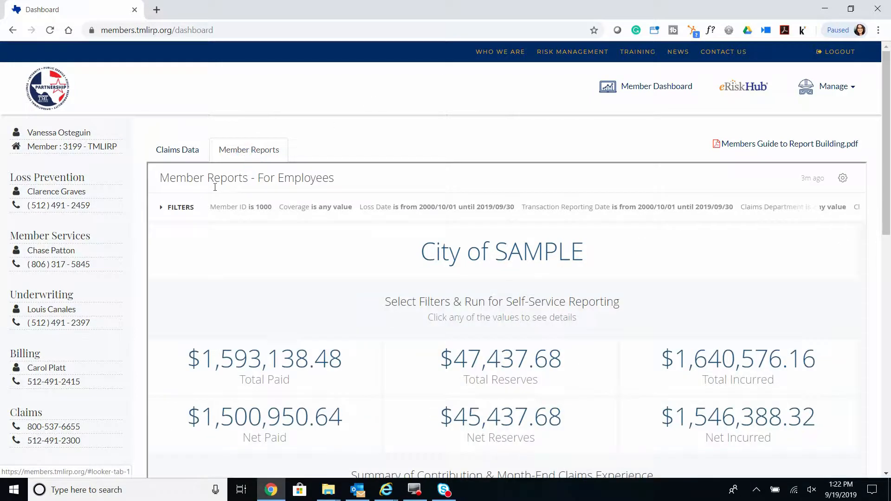
click(161, 207)
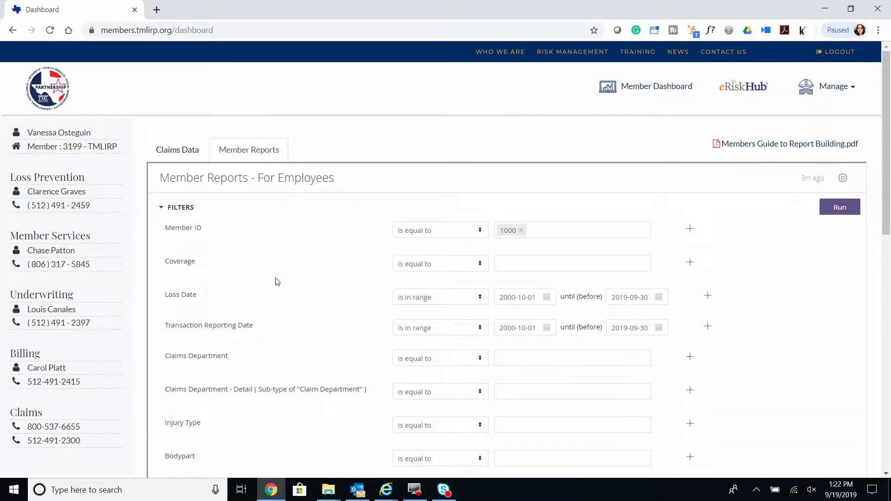
Add General Liability and Automobile Liability to the Coverage filter.
scroll(down, 3)
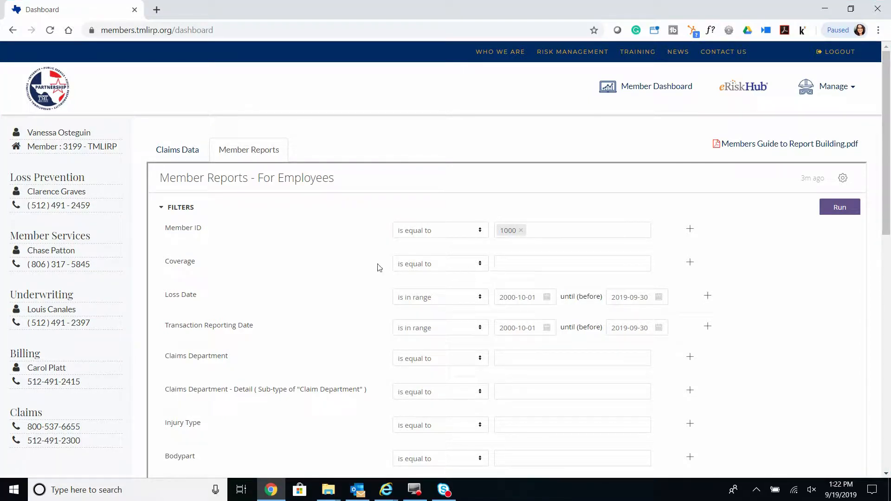
mouse_move(494, 285)
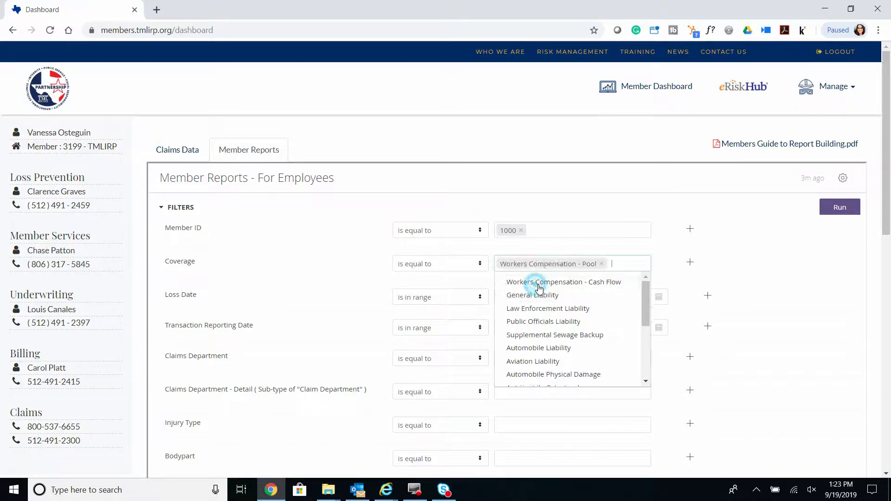
click(532, 295)
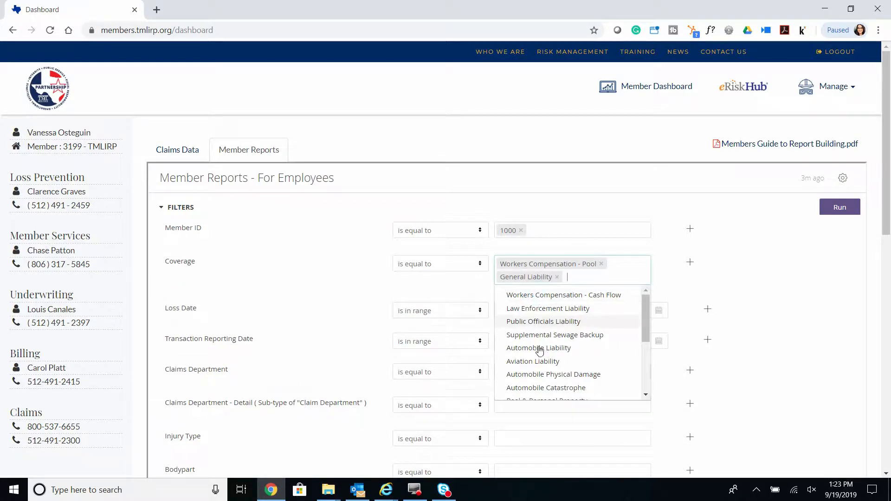
click(538, 349)
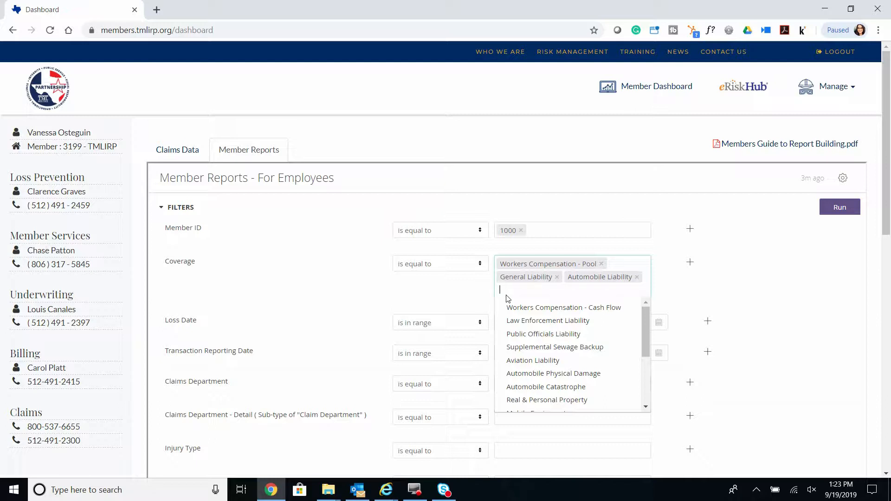
Change the Coverage condition to 'is not equal to' and clear the chosen coverages.
click(440, 263)
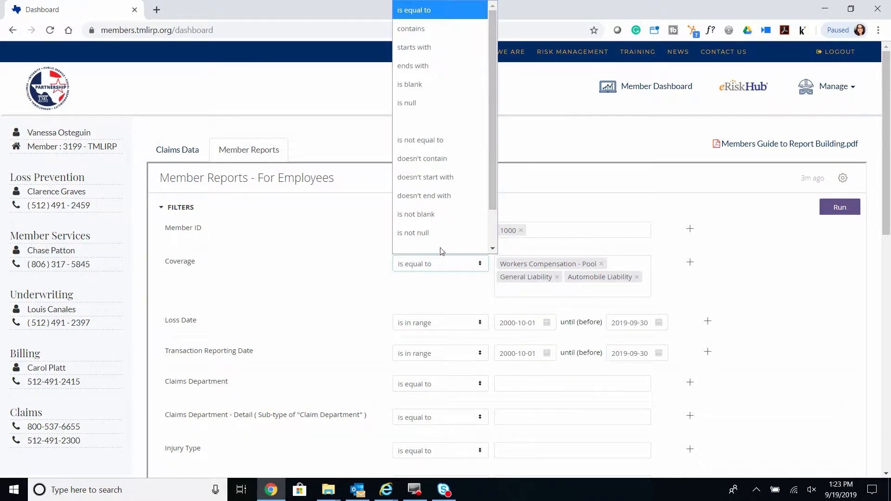
click(420, 139)
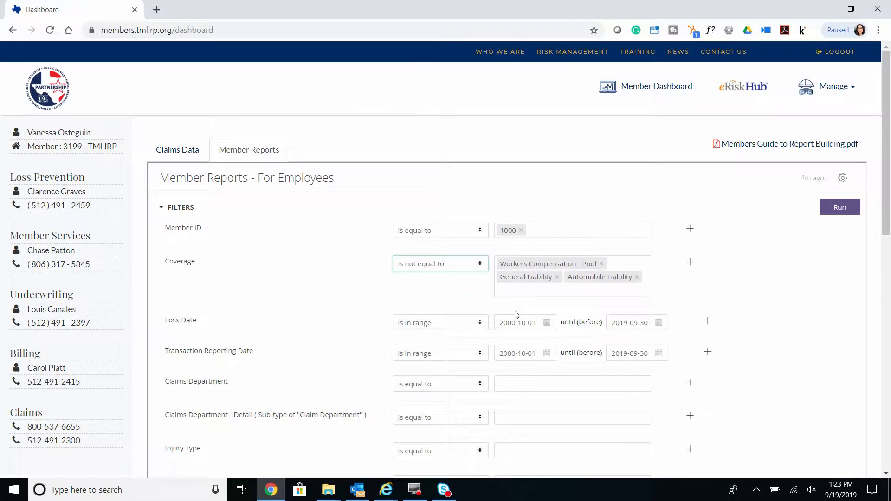
click(557, 277)
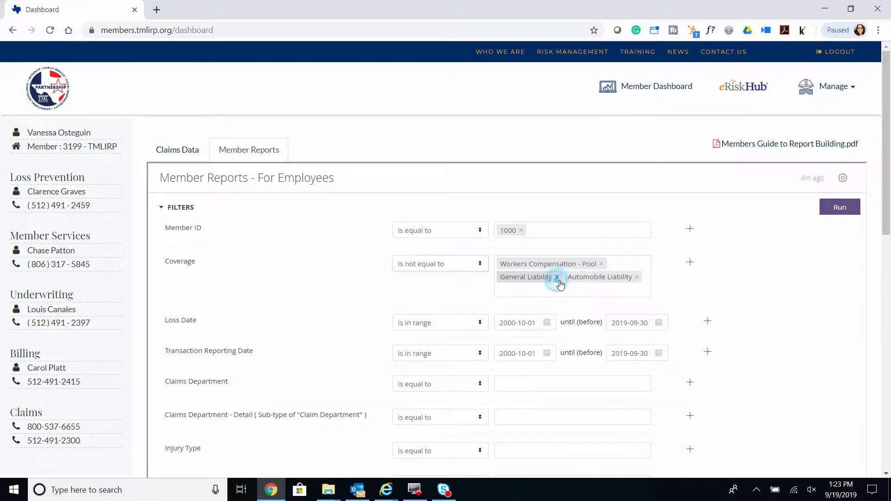
click(556, 277)
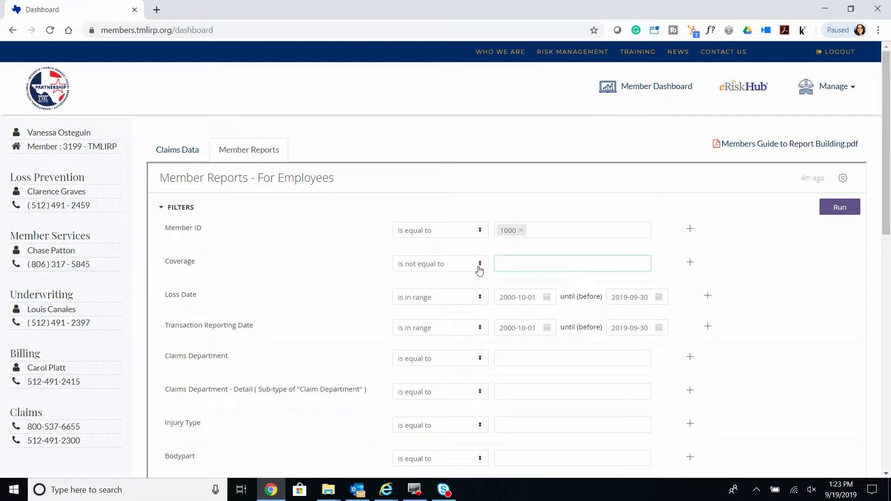
Reset Coverage to 'is equal to' and start Loss Date at 2016-10-01, then adjust its end date.
click(440, 264)
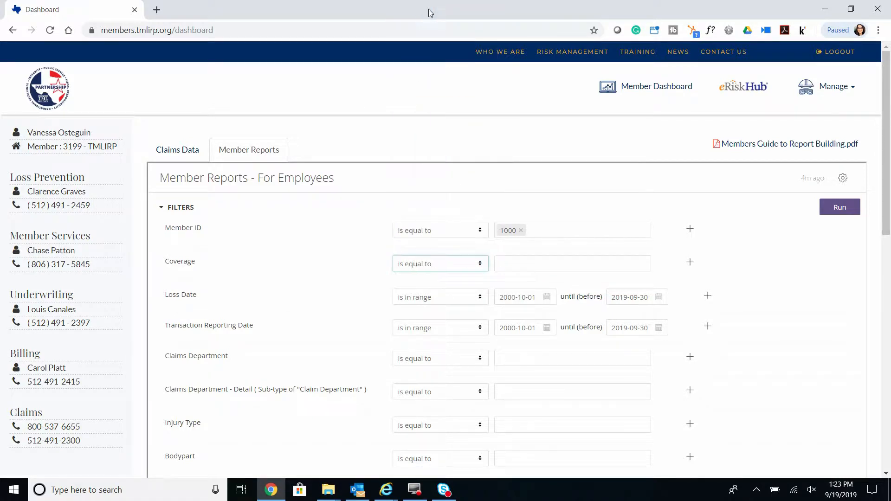
mouse_move(509, 170)
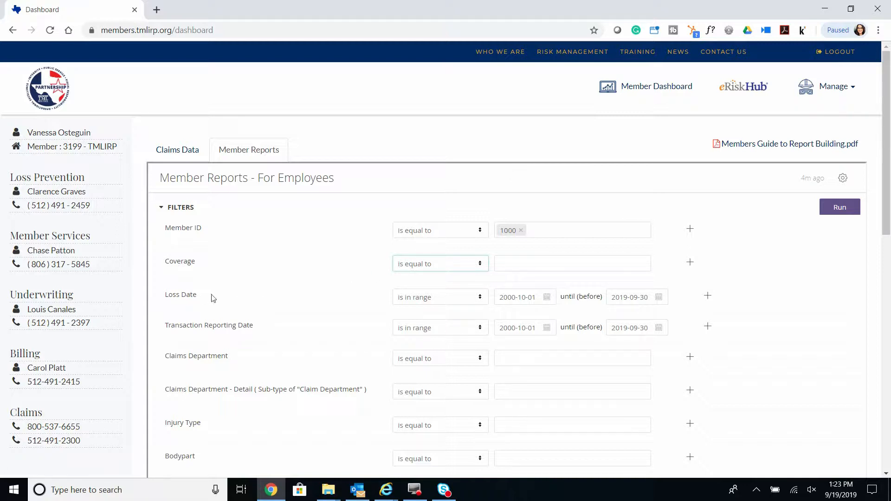
mouse_move(461, 307)
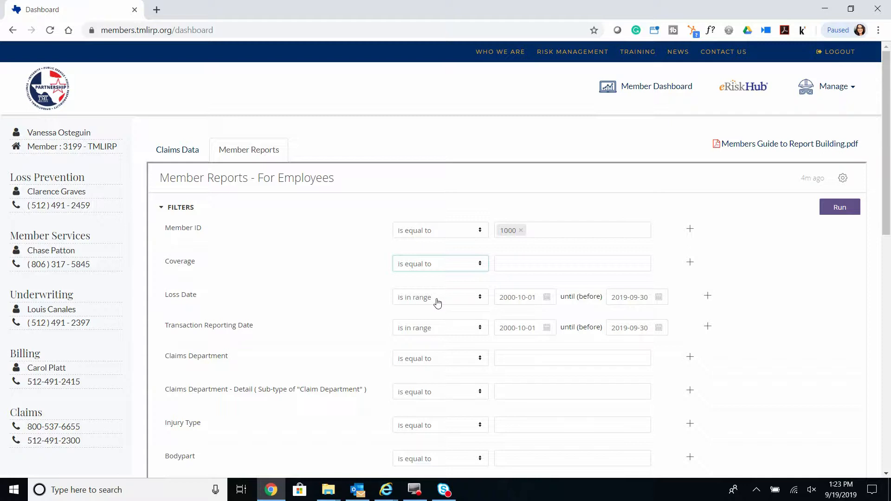
click(547, 297)
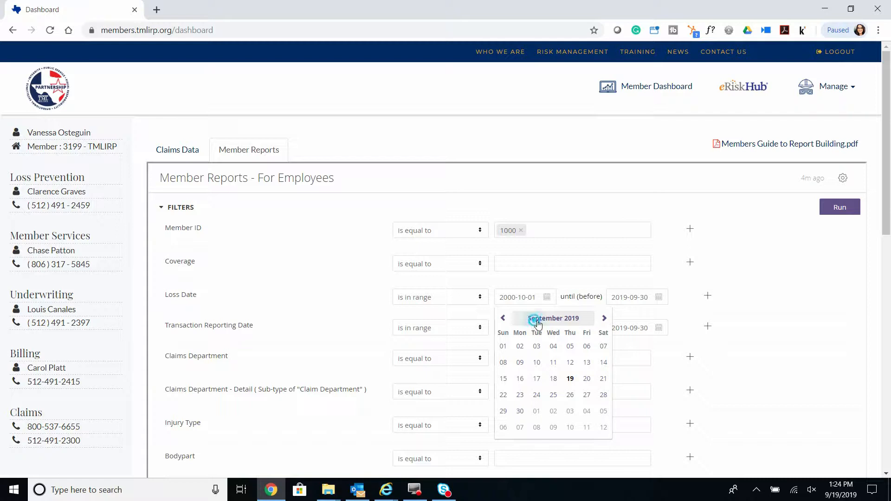
click(552, 317)
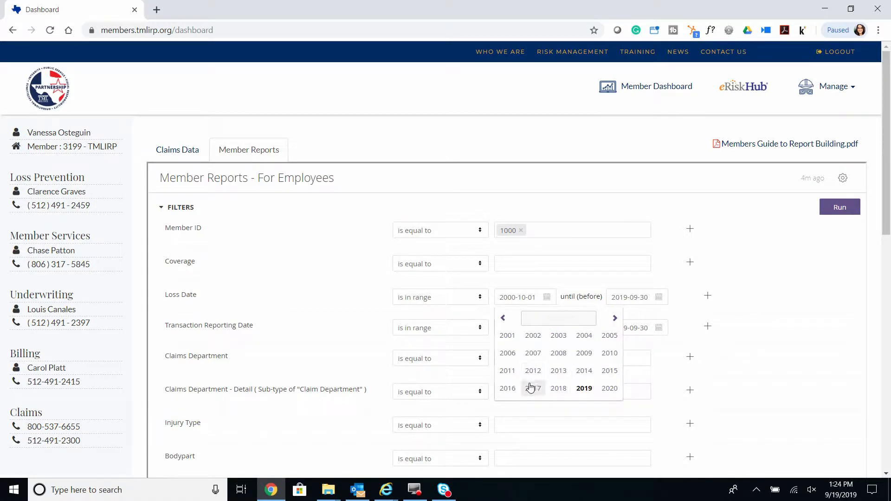
click(507, 388)
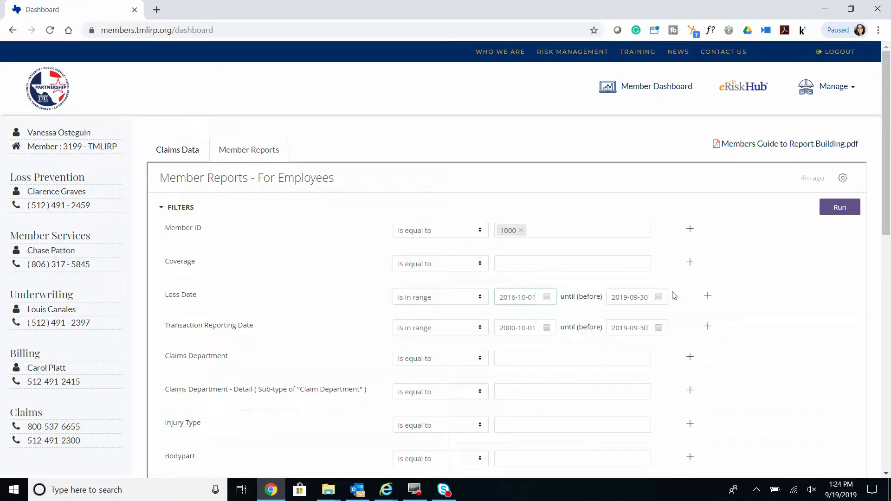
click(632, 297)
text(19)
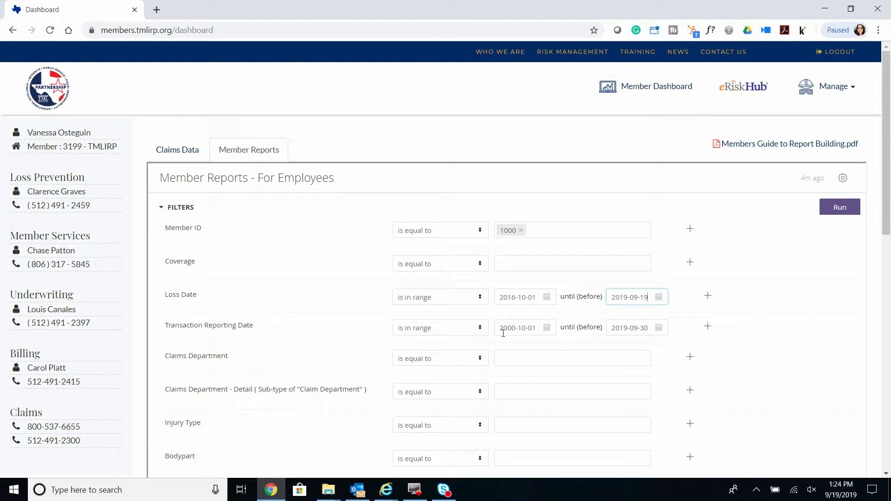
mouse_move(517, 338)
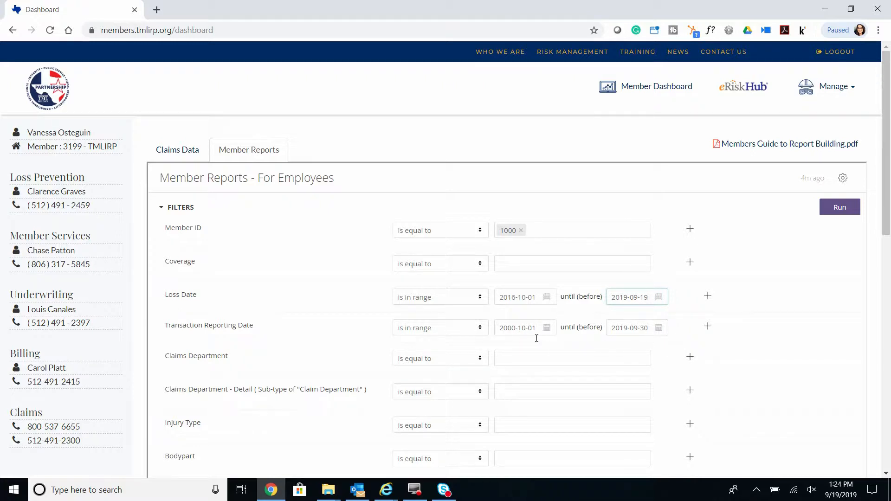
mouse_move(549, 338)
text(19)
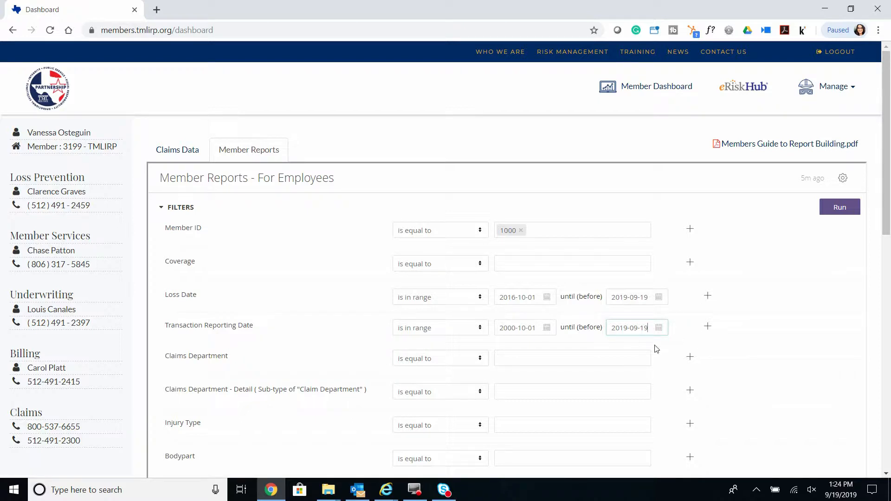
mouse_move(611, 278)
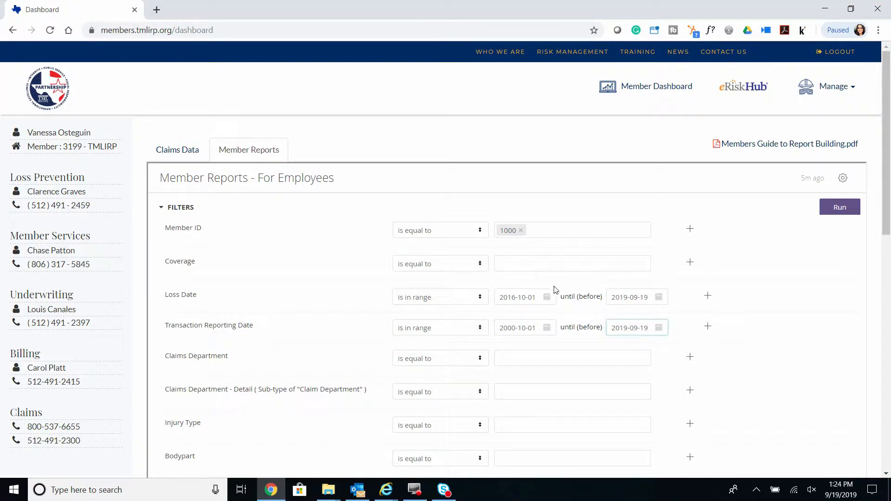
mouse_move(575, 301)
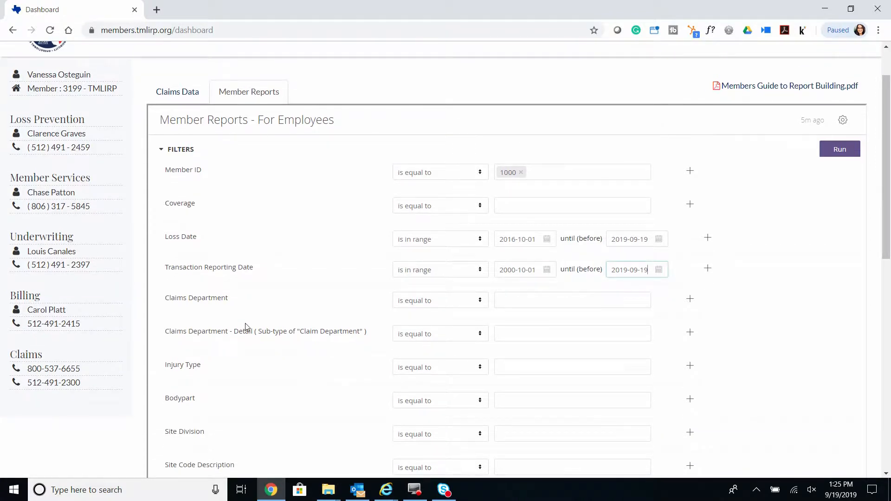
mouse_move(212, 374)
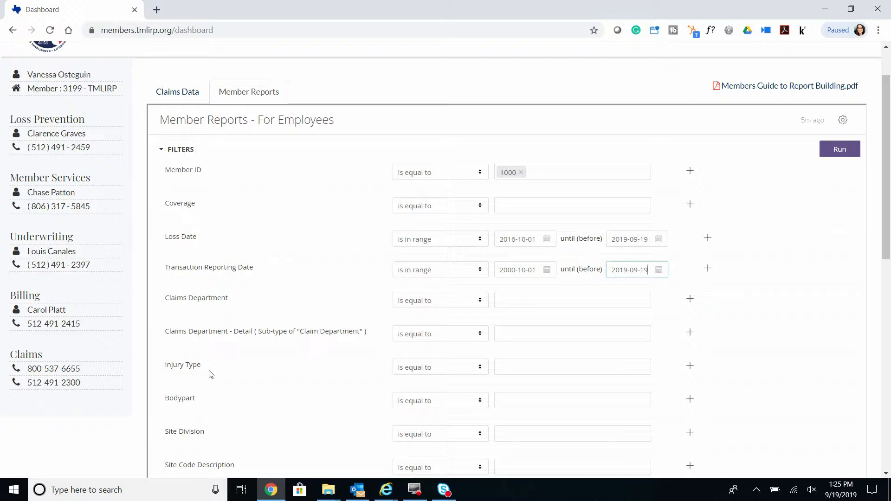
Scroll down to the Transaction Reporting Date filter ending 2019-09-19.
scroll(down, 3)
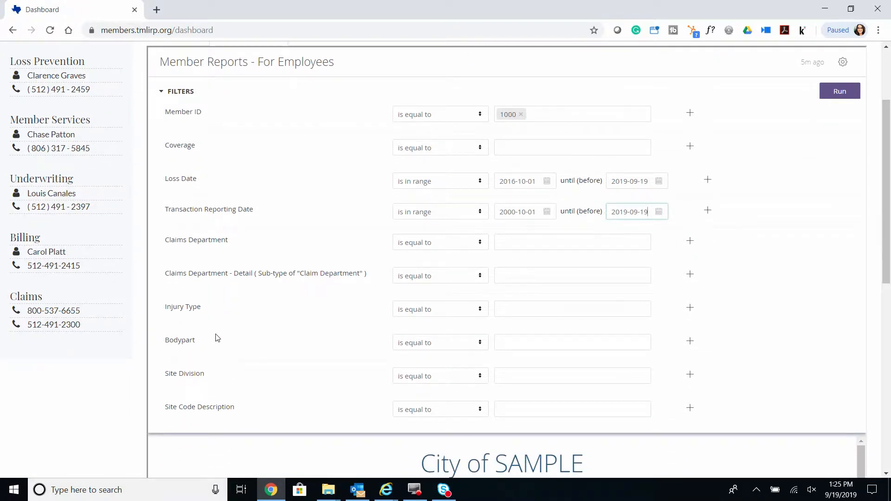
mouse_move(221, 351)
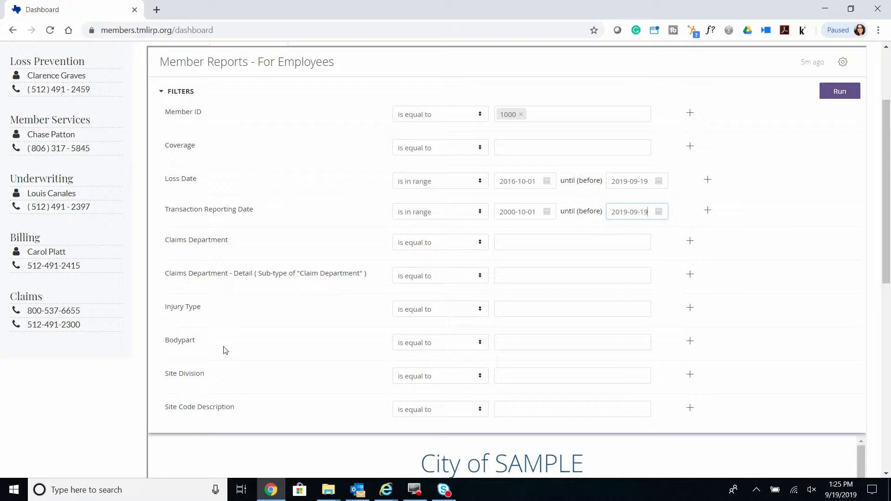
mouse_move(229, 378)
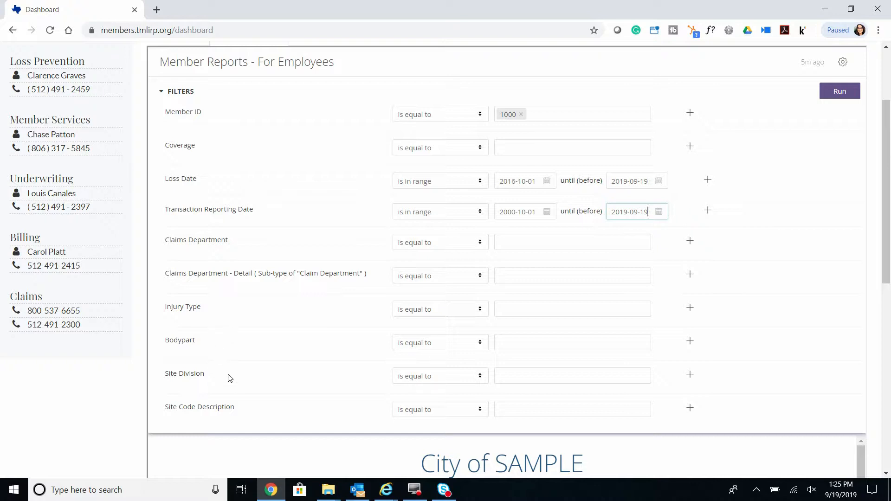
mouse_move(239, 399)
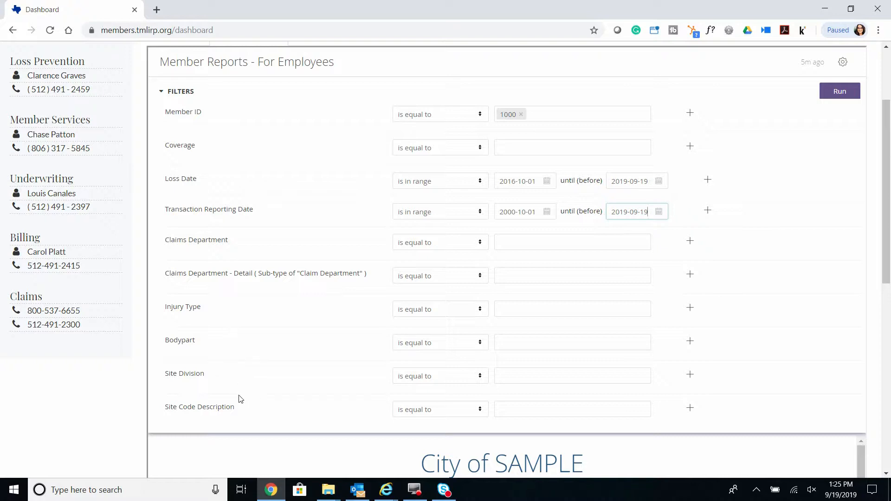
mouse_move(241, 407)
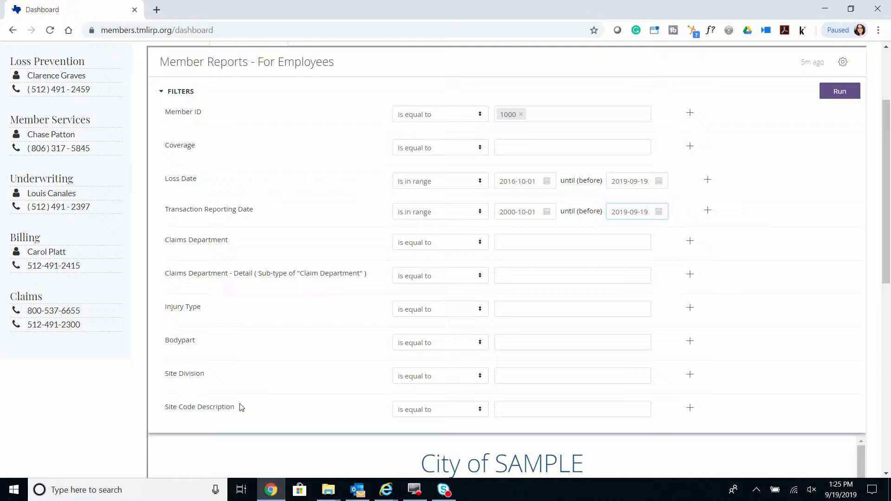
mouse_move(312, 428)
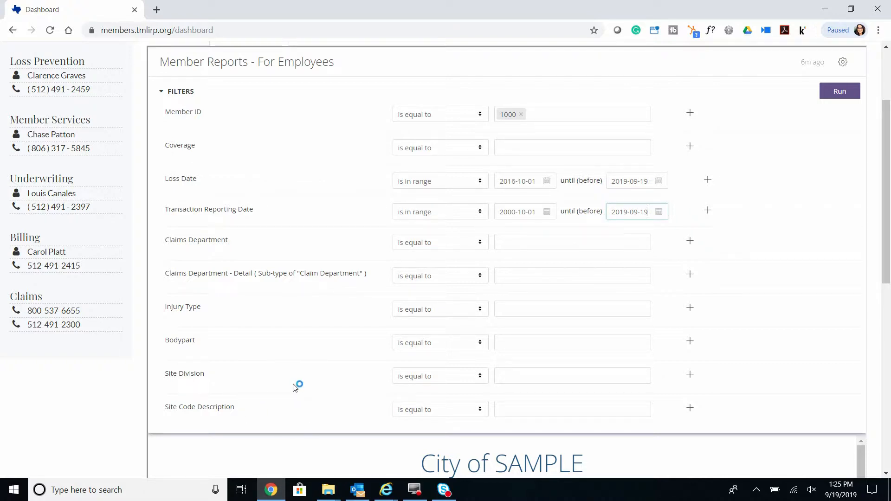
mouse_move(301, 344)
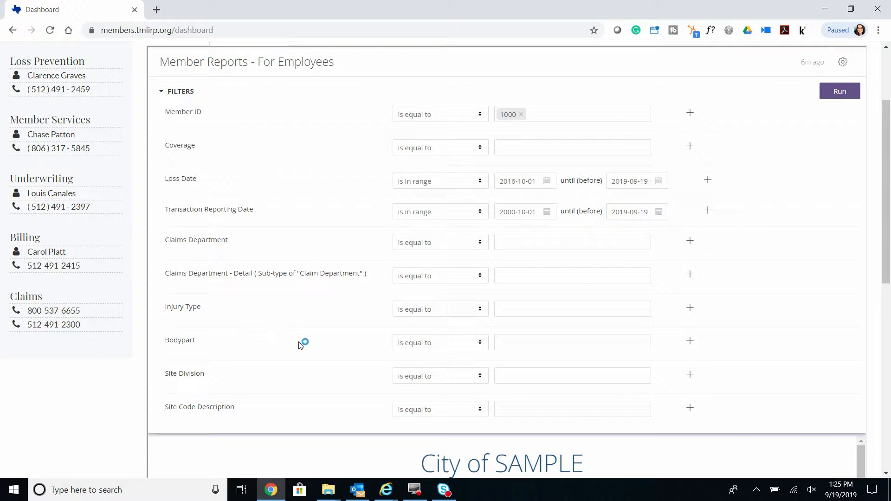
mouse_move(299, 353)
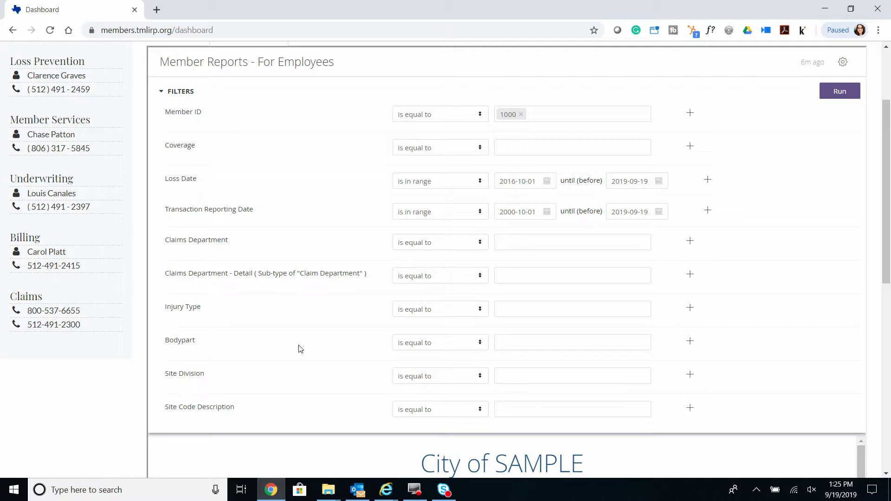
mouse_move(335, 344)
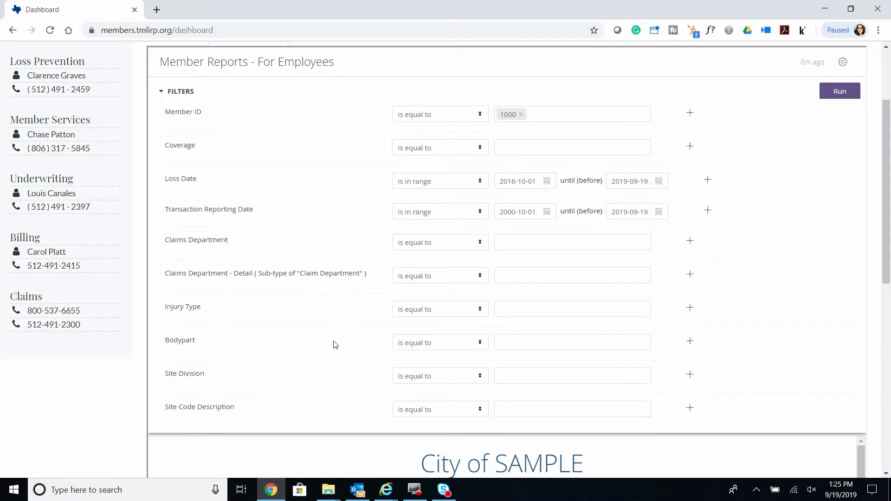
mouse_move(549, 337)
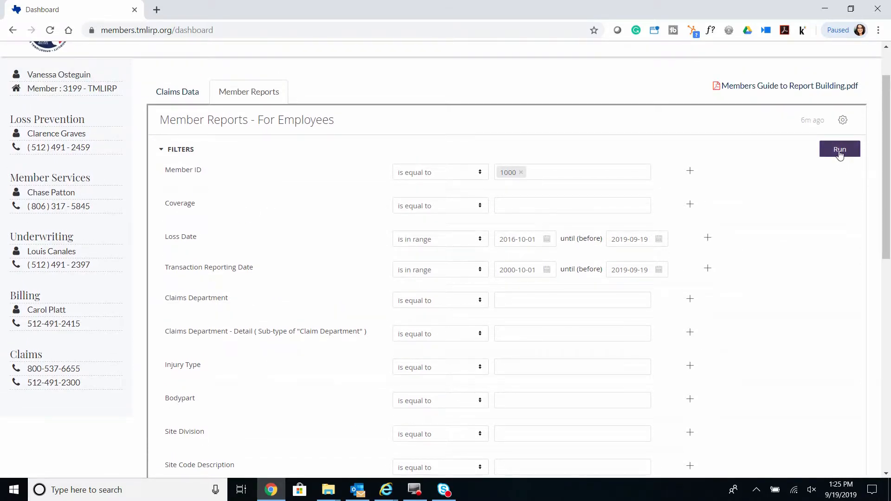
Run the report and review the claim Details list behind the $354,907.35 Total Paid figure.
click(839, 149)
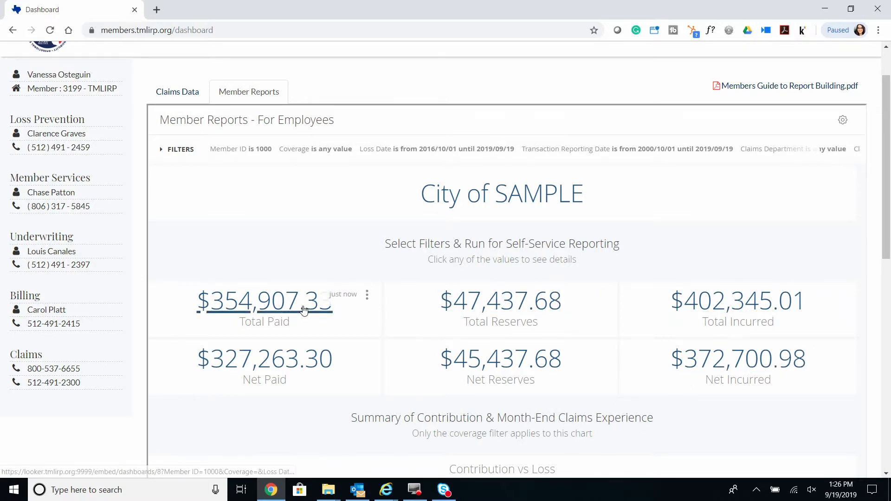
click(263, 301)
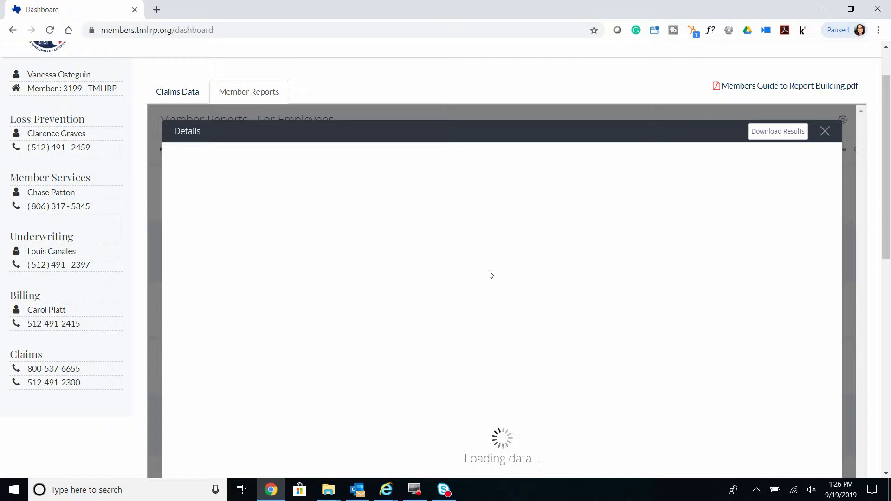
scroll(down, 3)
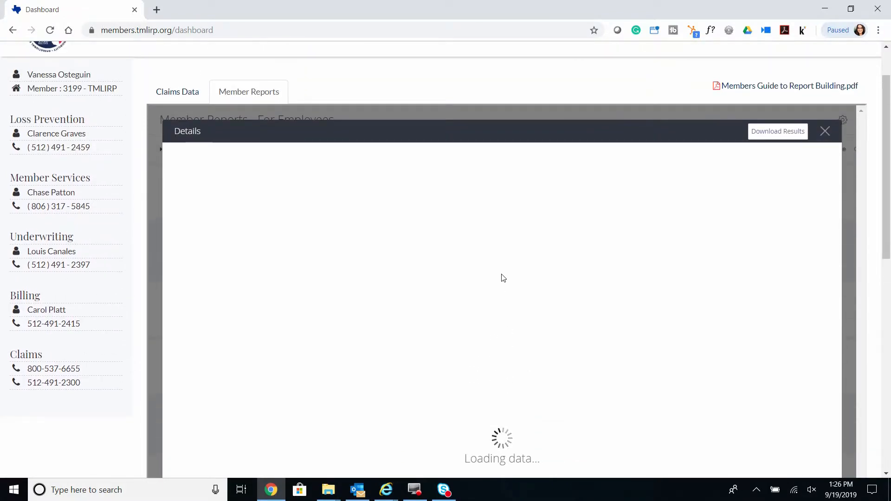
mouse_move(530, 281)
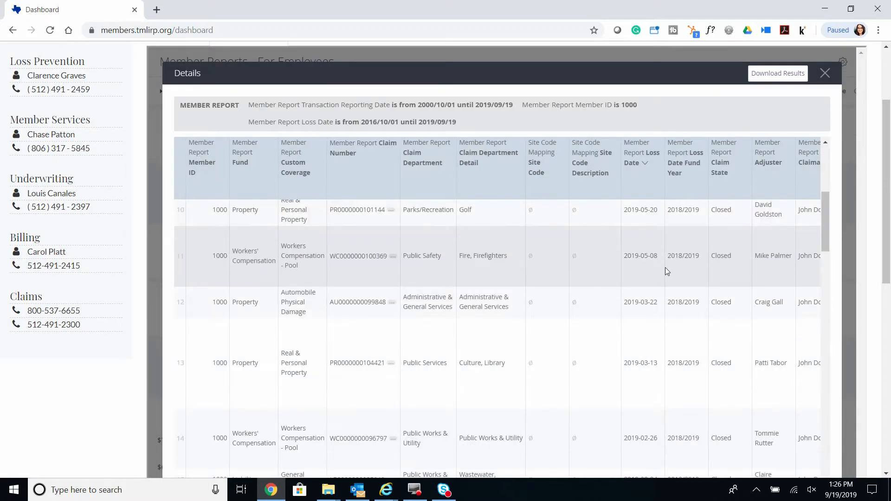
scroll(down, 3)
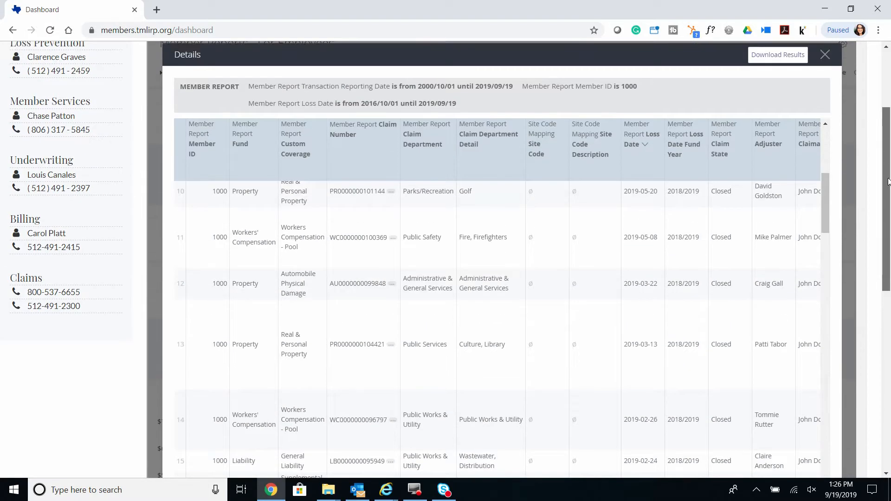
scroll(down, 3)
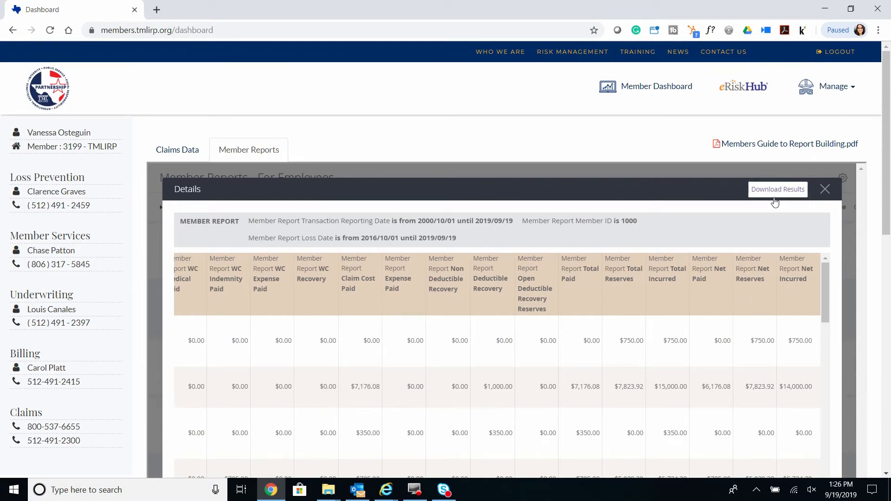
Set the details download to Excel Spreadsheet, All Results, values as displayed in the data table.
click(778, 189)
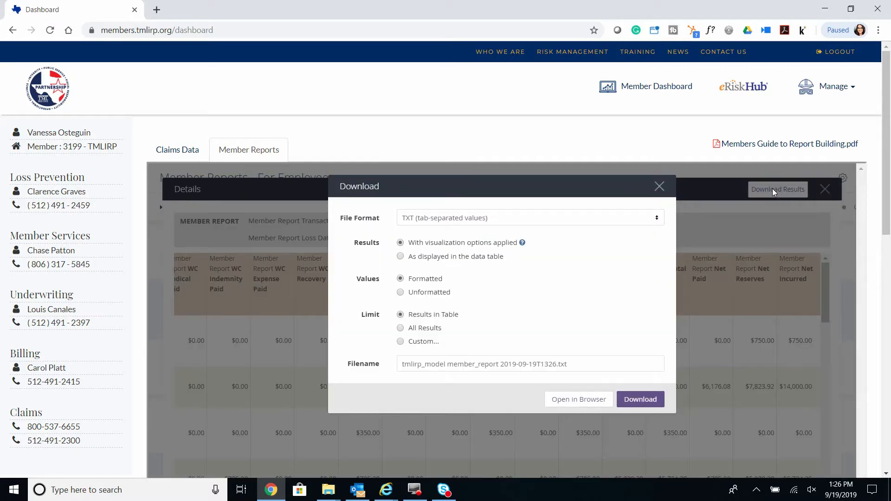
click(530, 217)
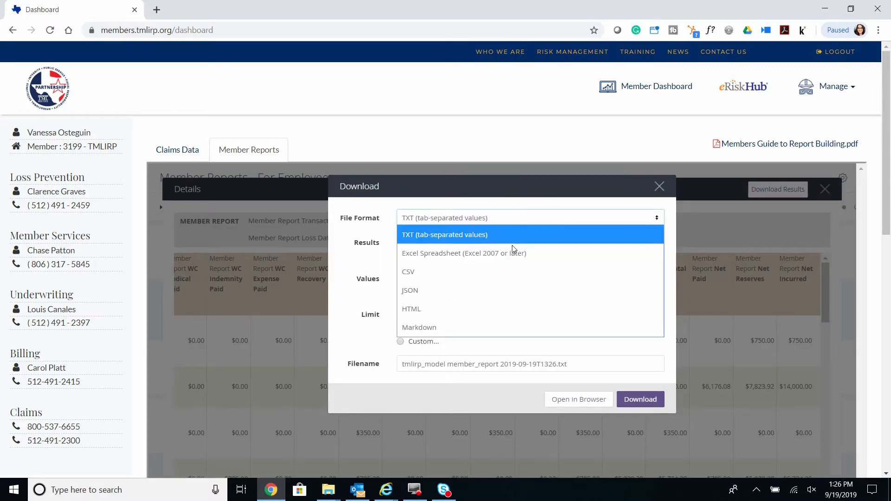
click(464, 252)
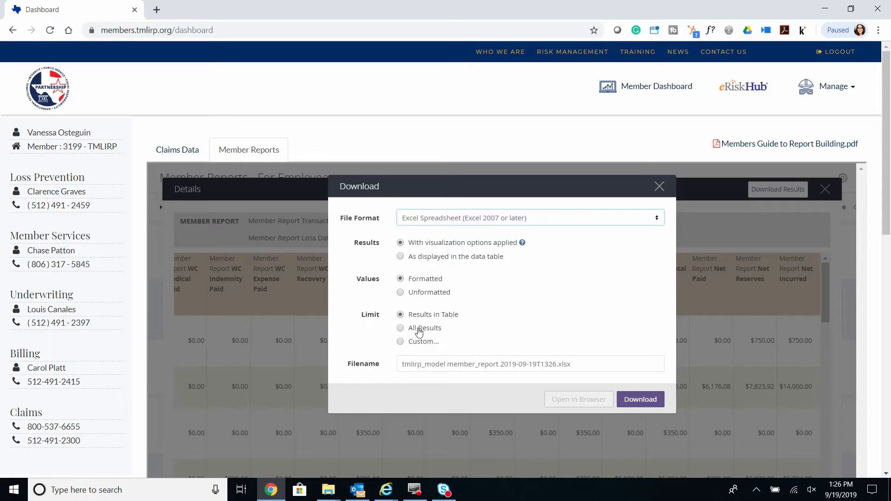
click(400, 328)
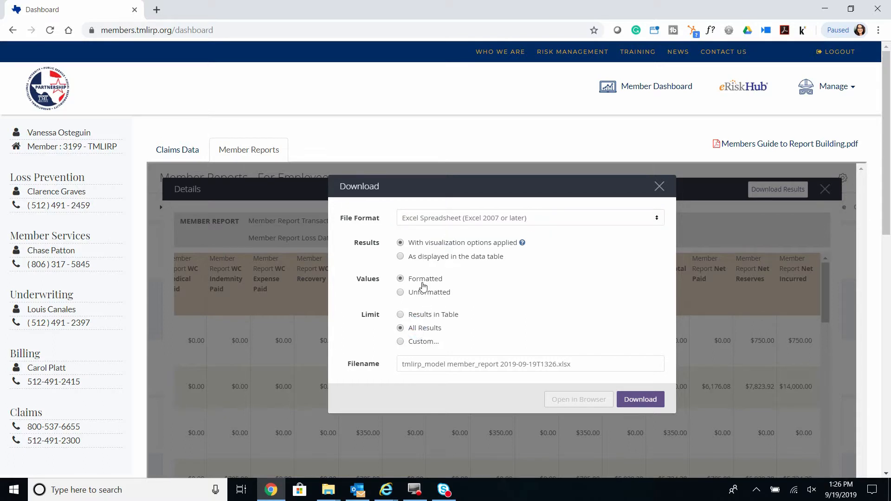
mouse_move(417, 259)
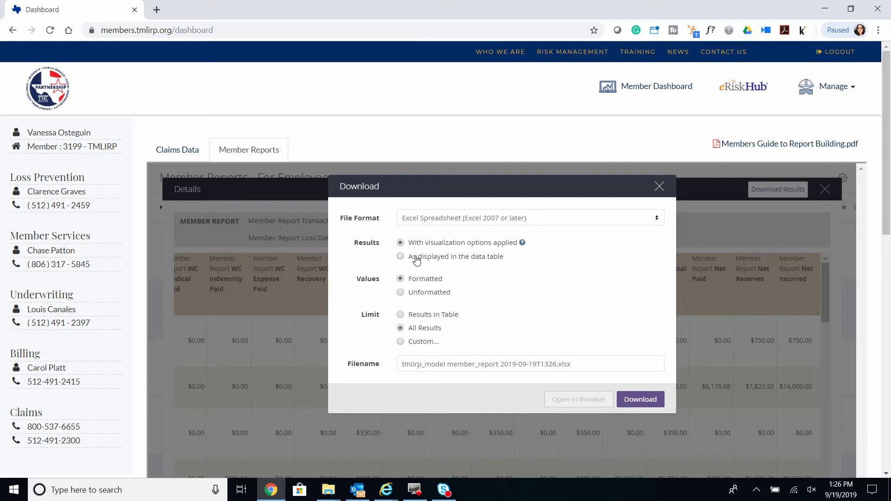
click(400, 256)
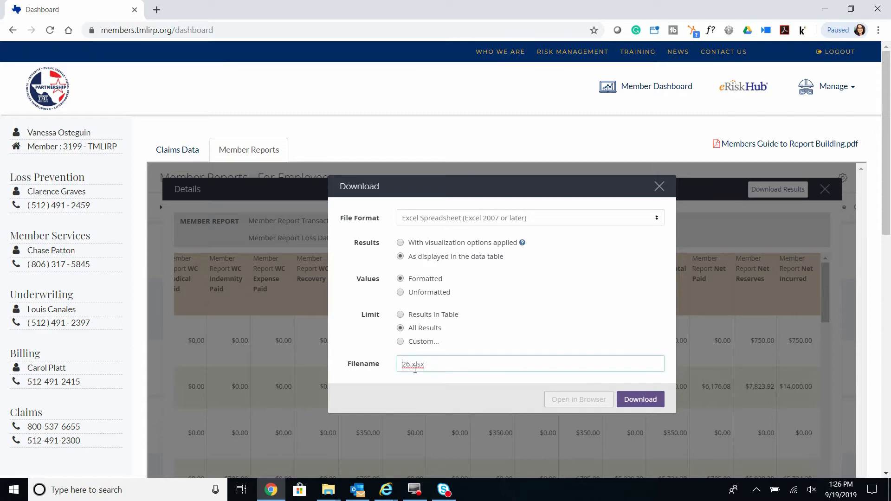
Rename the export file to Example and start the download.
key(Backspace)
text(Example)
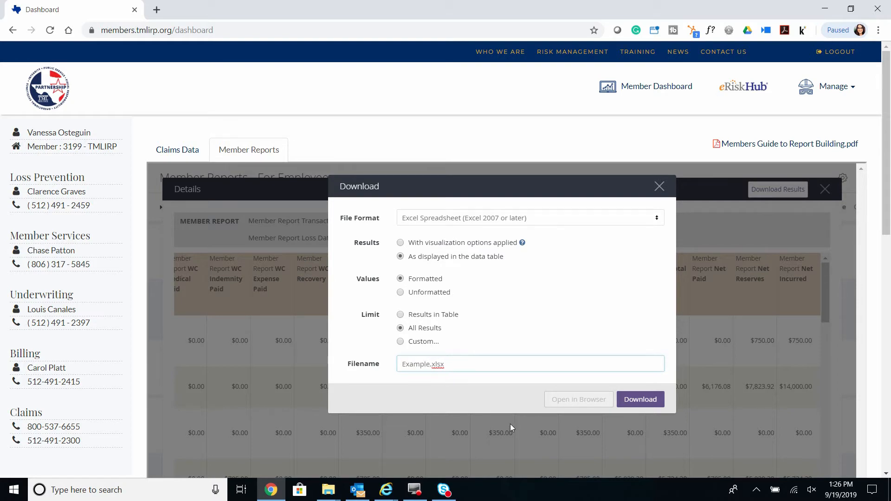
click(659, 186)
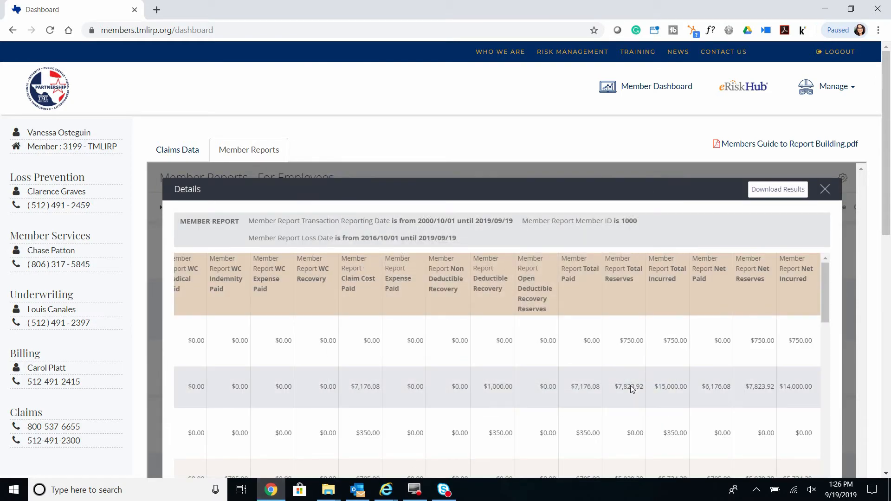
click(778, 190)
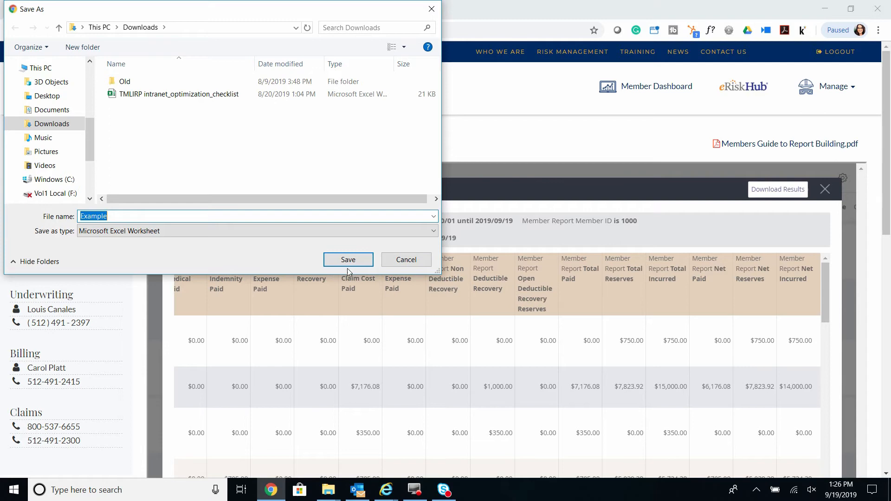